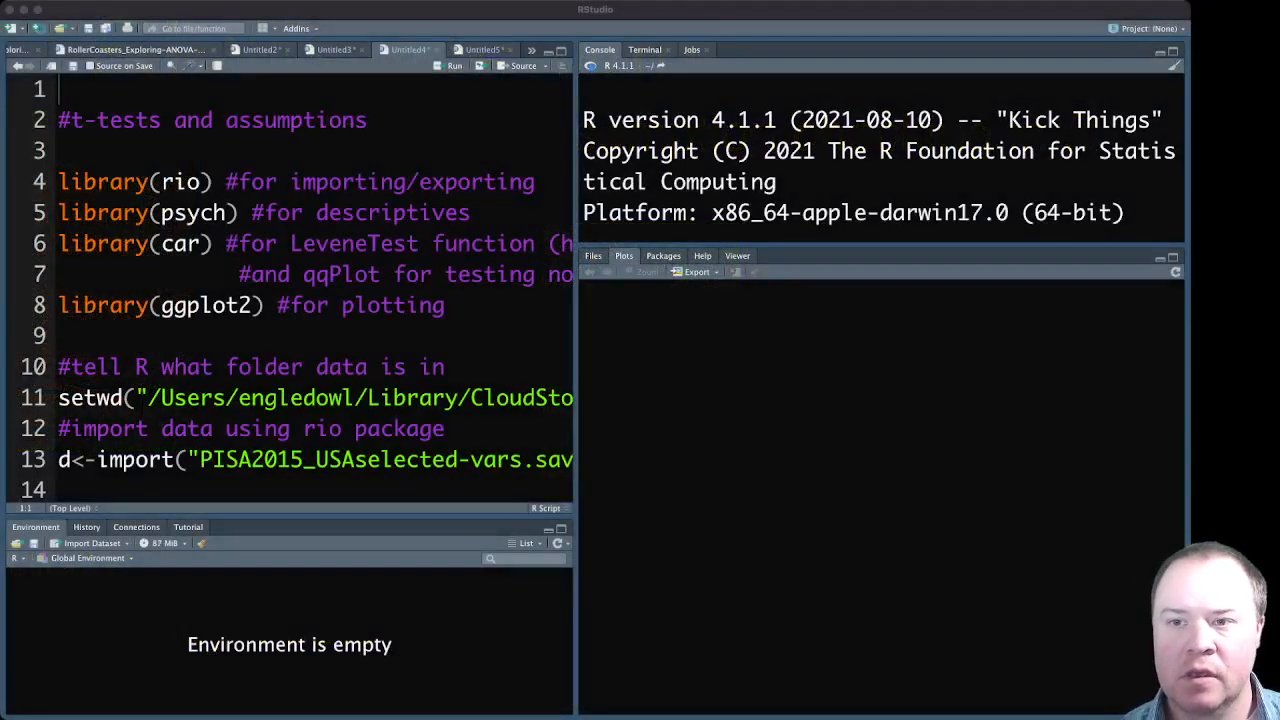
# - Run the setwd, import and names(d) lines so the PISA 2015 US data loads and its variable names print
pyautogui.click(172, 212)
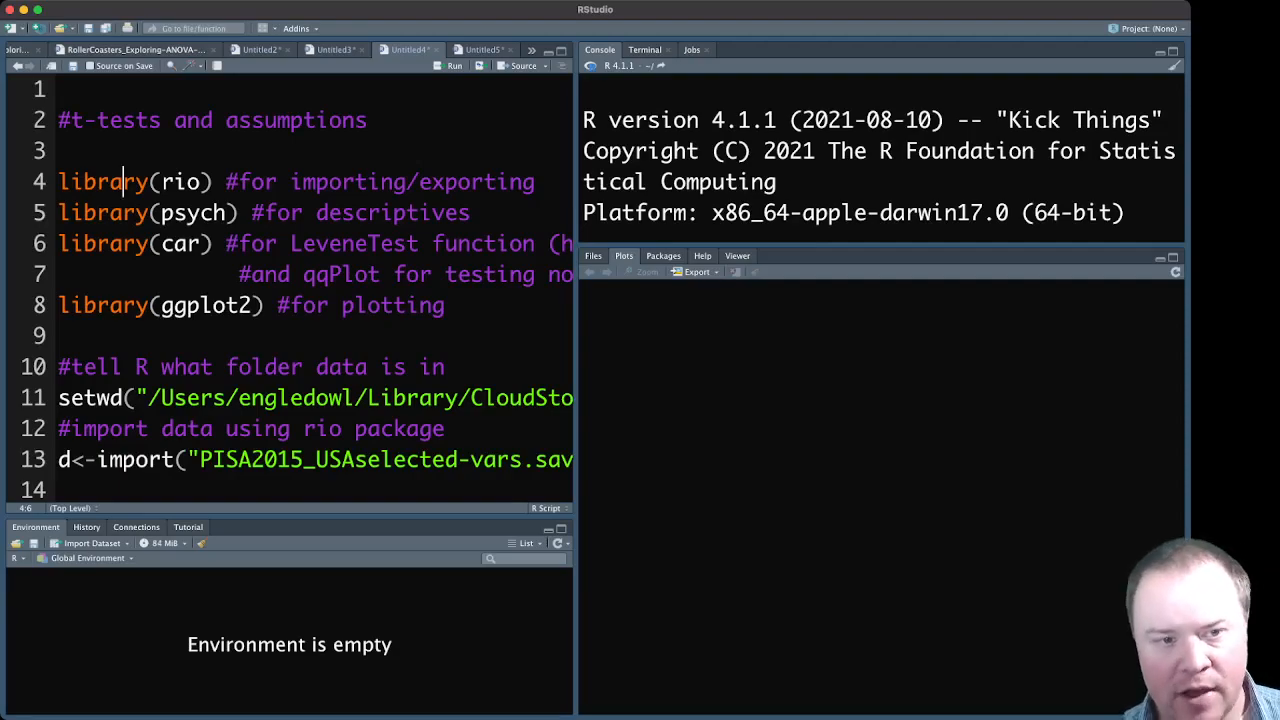
pyautogui.press('cmd+enter')
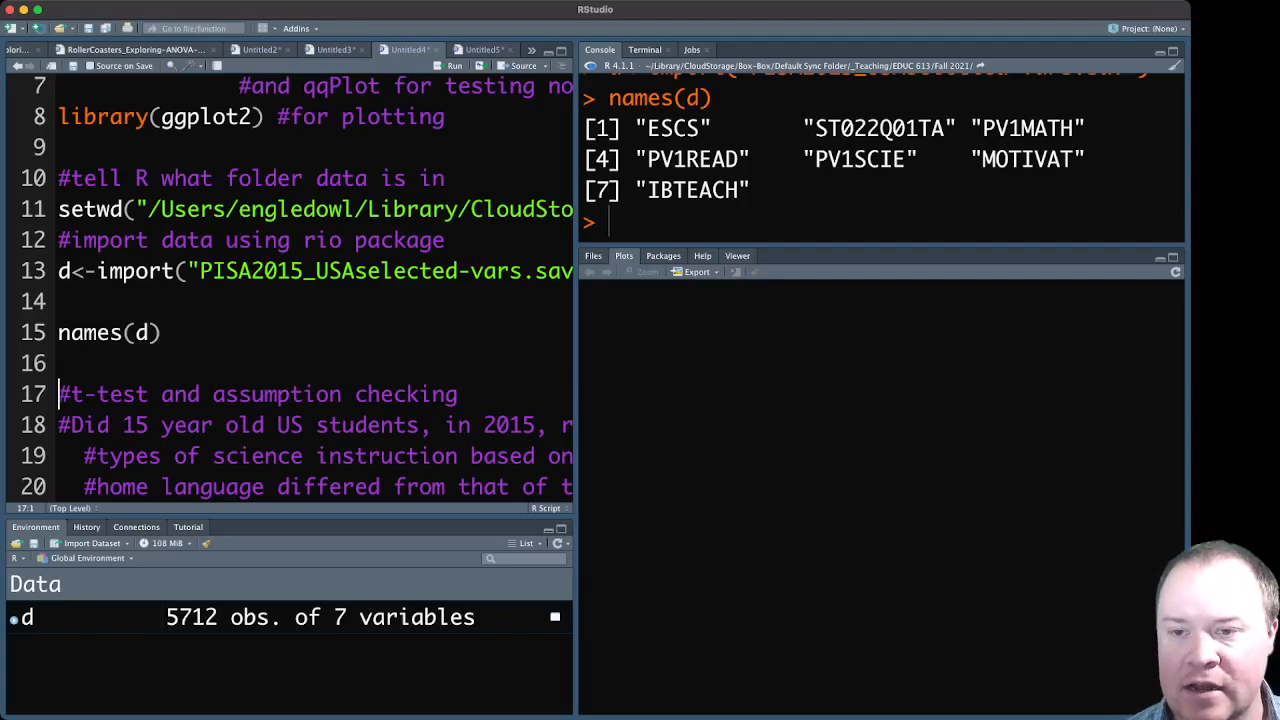
pyautogui.doubleClick(880, 128)
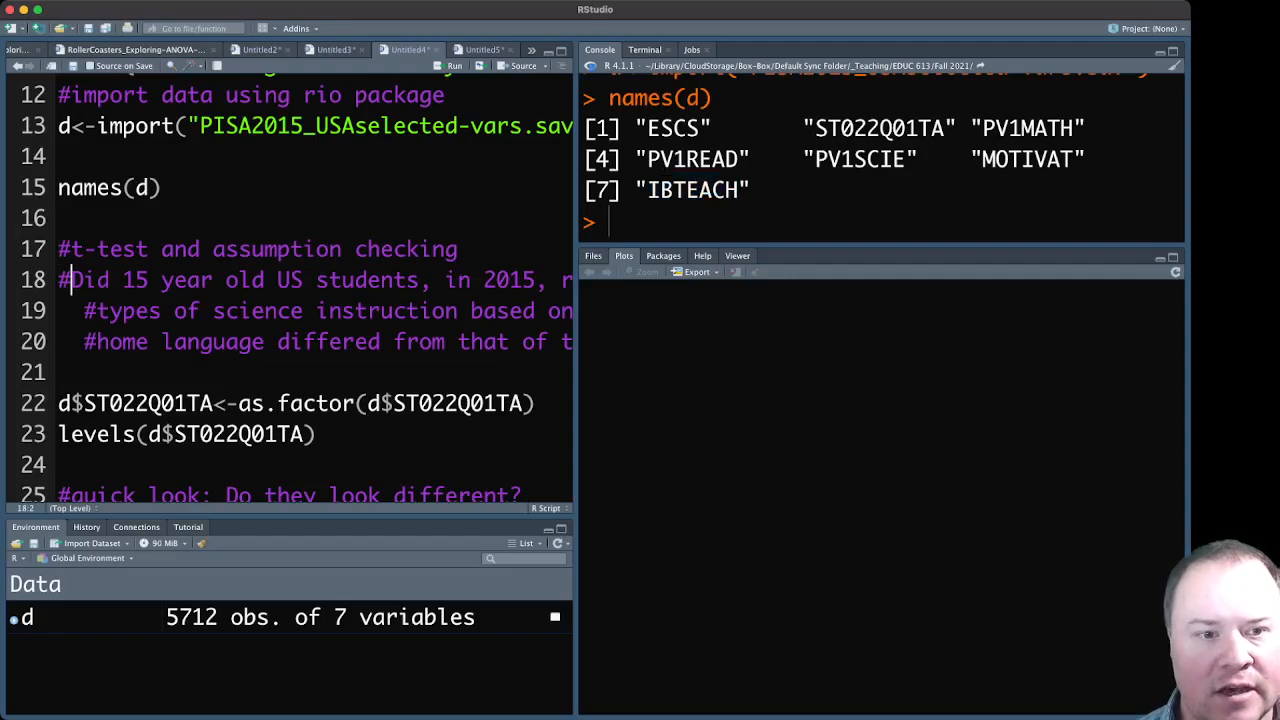
pyautogui.hscroll(3)
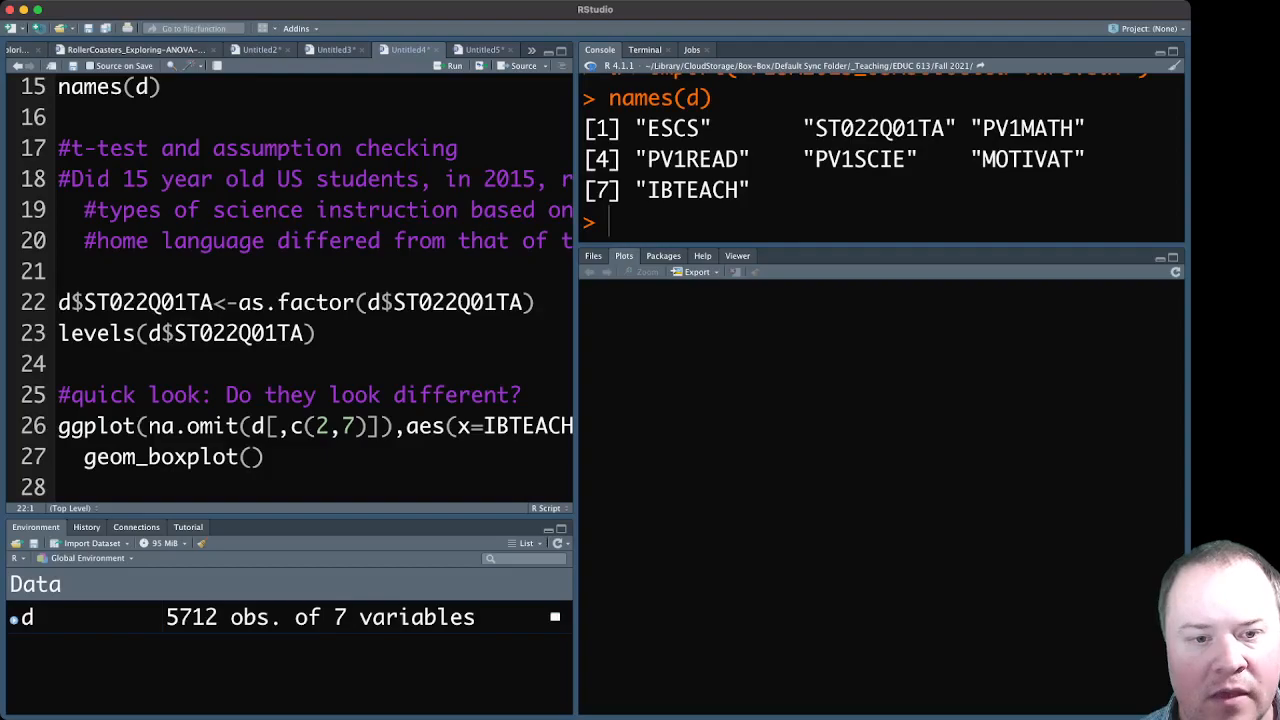
# - Run as.factor on ST022Q01TA and read its levels "1" and "2" in the console
pyautogui.doubleClick(456, 302)
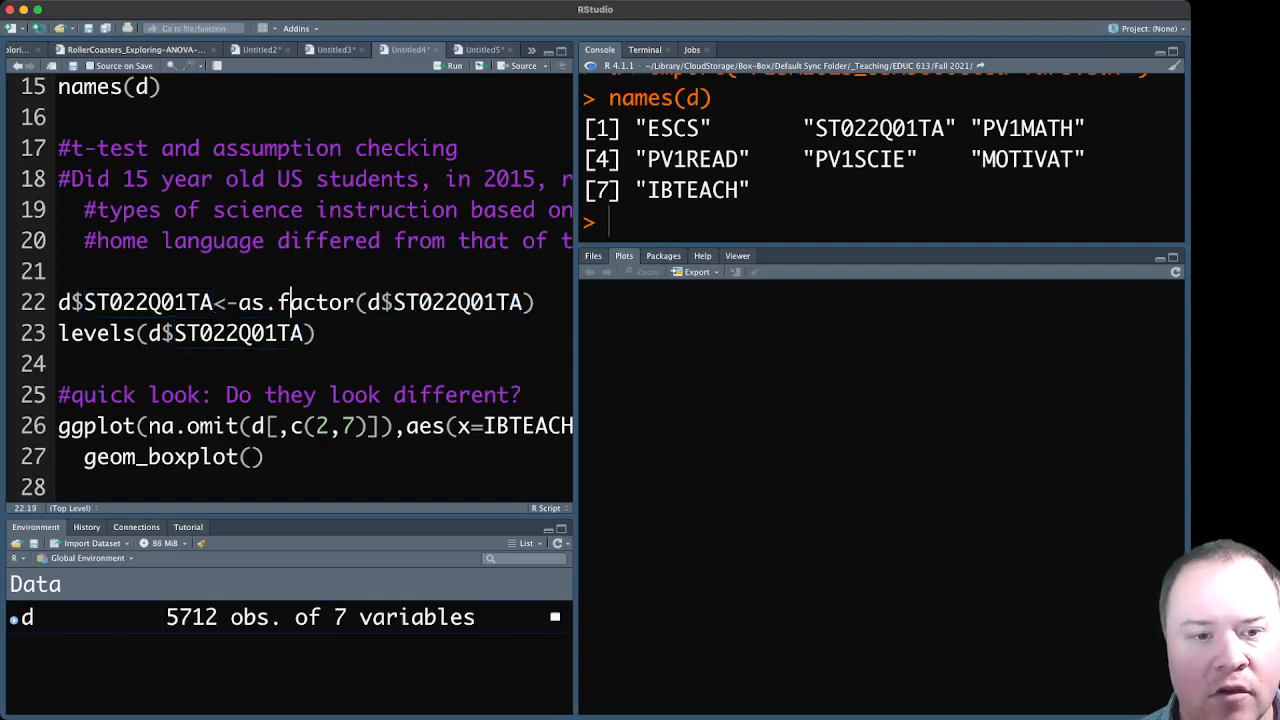
pyautogui.moveTo(310, 302)
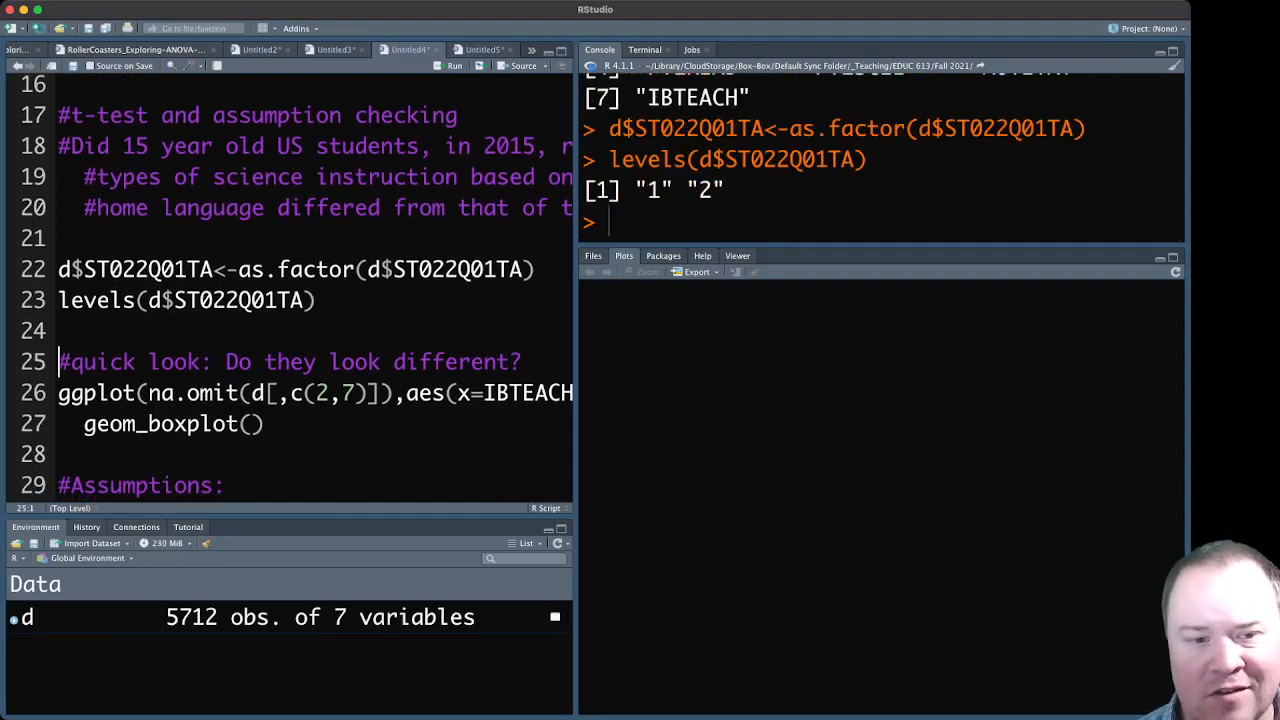
pyautogui.doubleClick(172, 392)
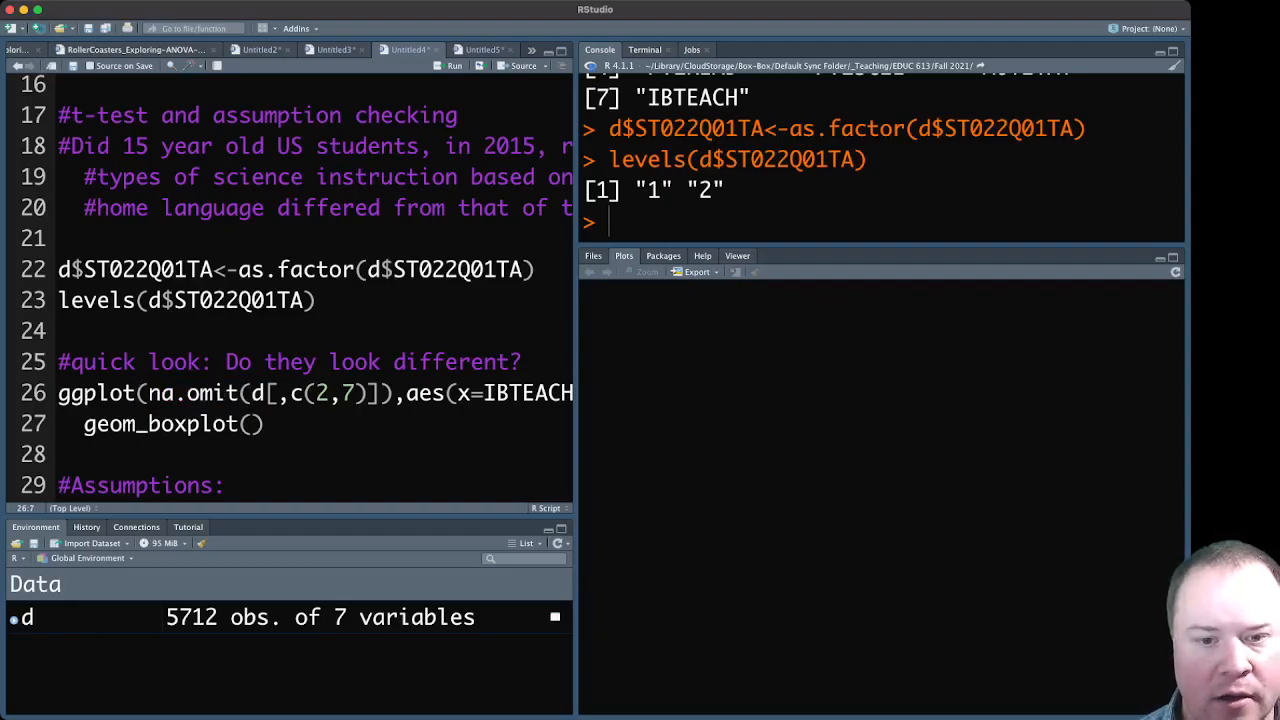
# - Run the ggplot boxplot code showing IBTEACH against the ST022Q01TA grouping variable
pyautogui.hscroll(3)
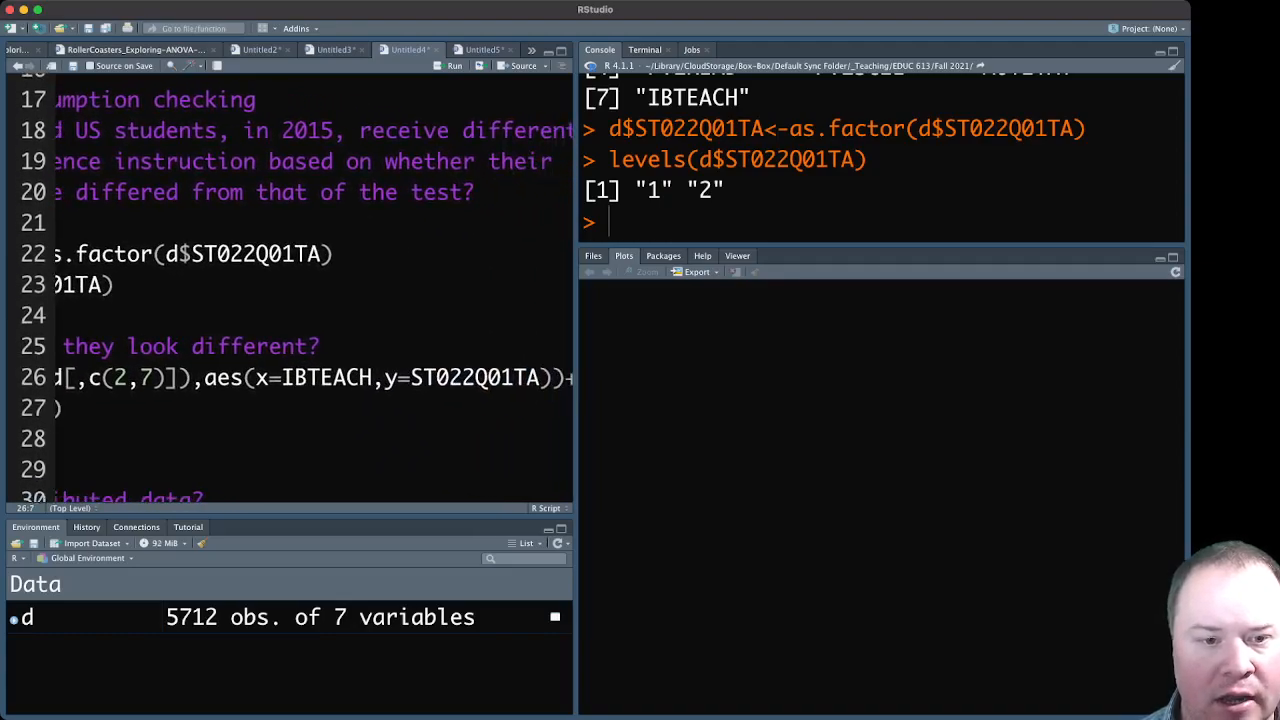
pyautogui.doubleClick(324, 376)
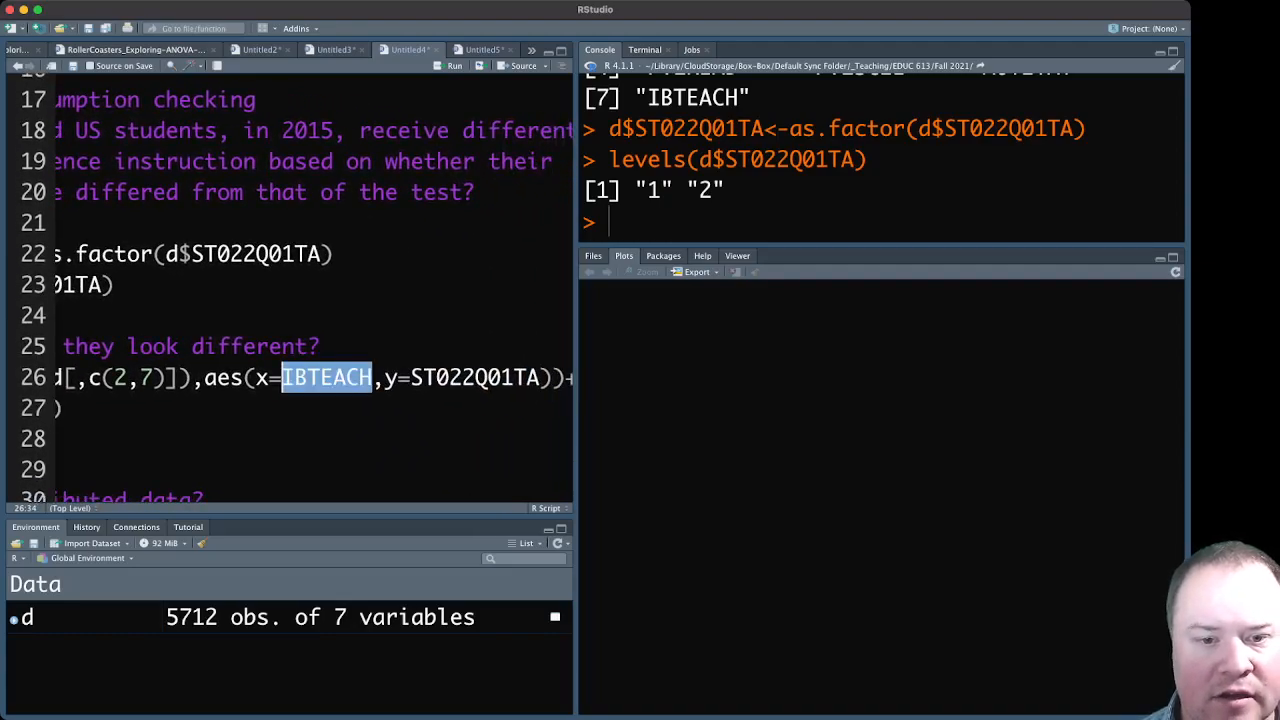
pyautogui.doubleClick(472, 376)
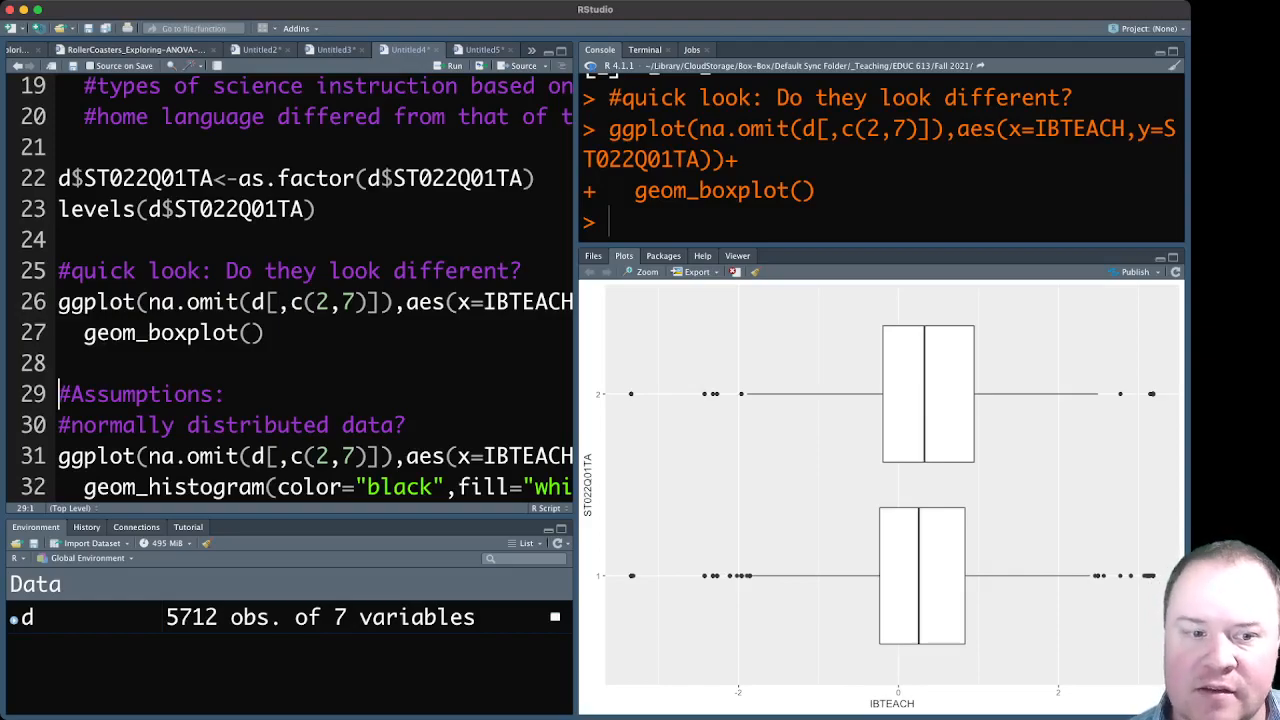
pyautogui.scroll(-3)
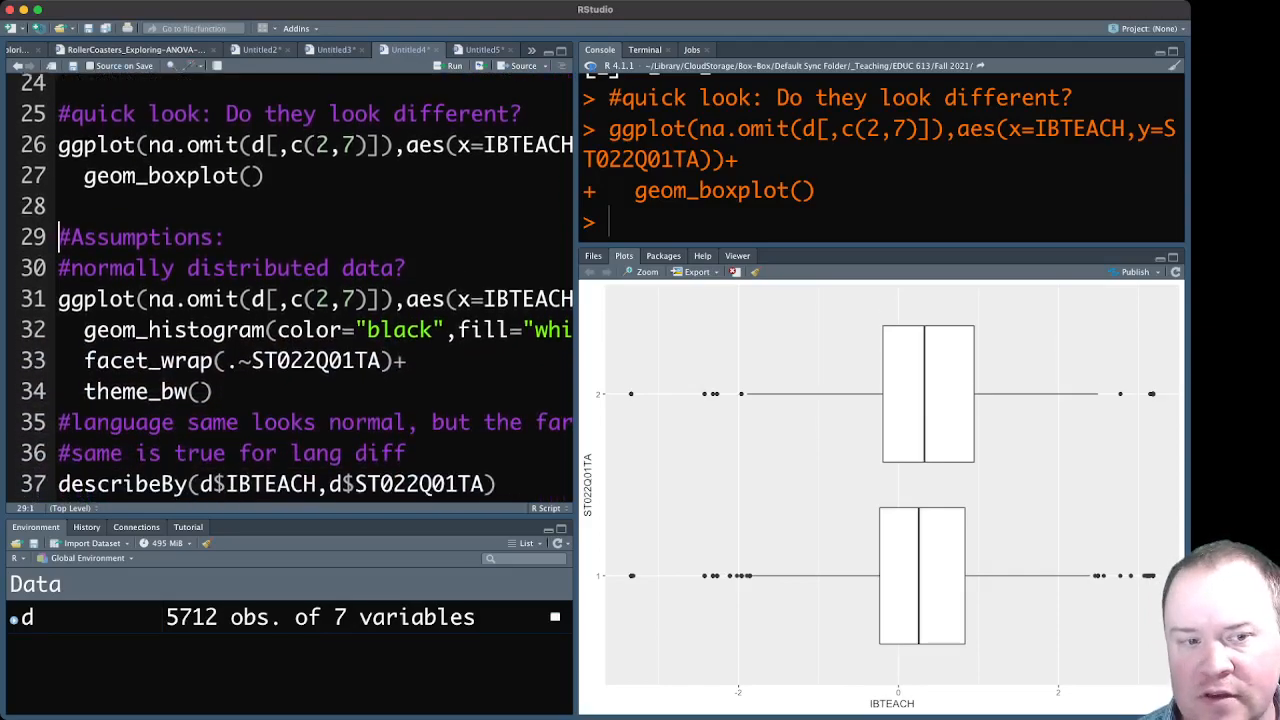
# - Run the geom_histogram code with facet_wrap to get one IBTEACH histogram per ST022Q01TA group
pyautogui.scroll(-3)
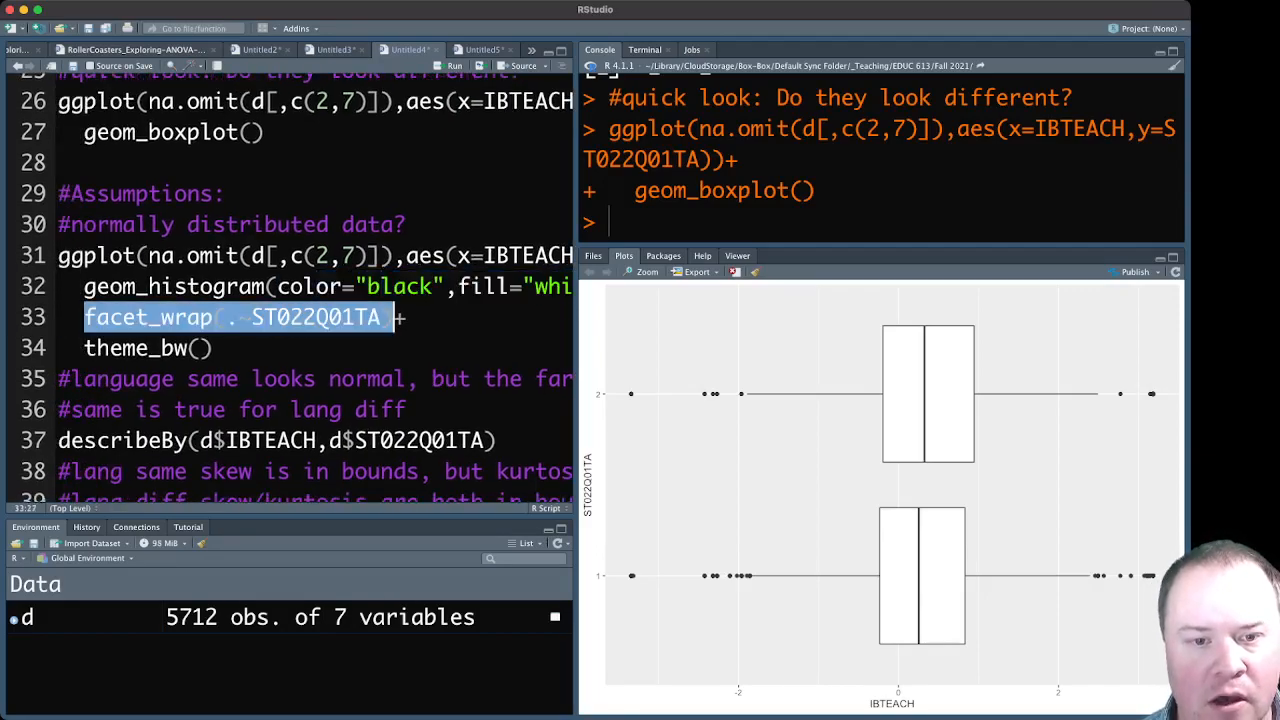
pyautogui.click(290, 316)
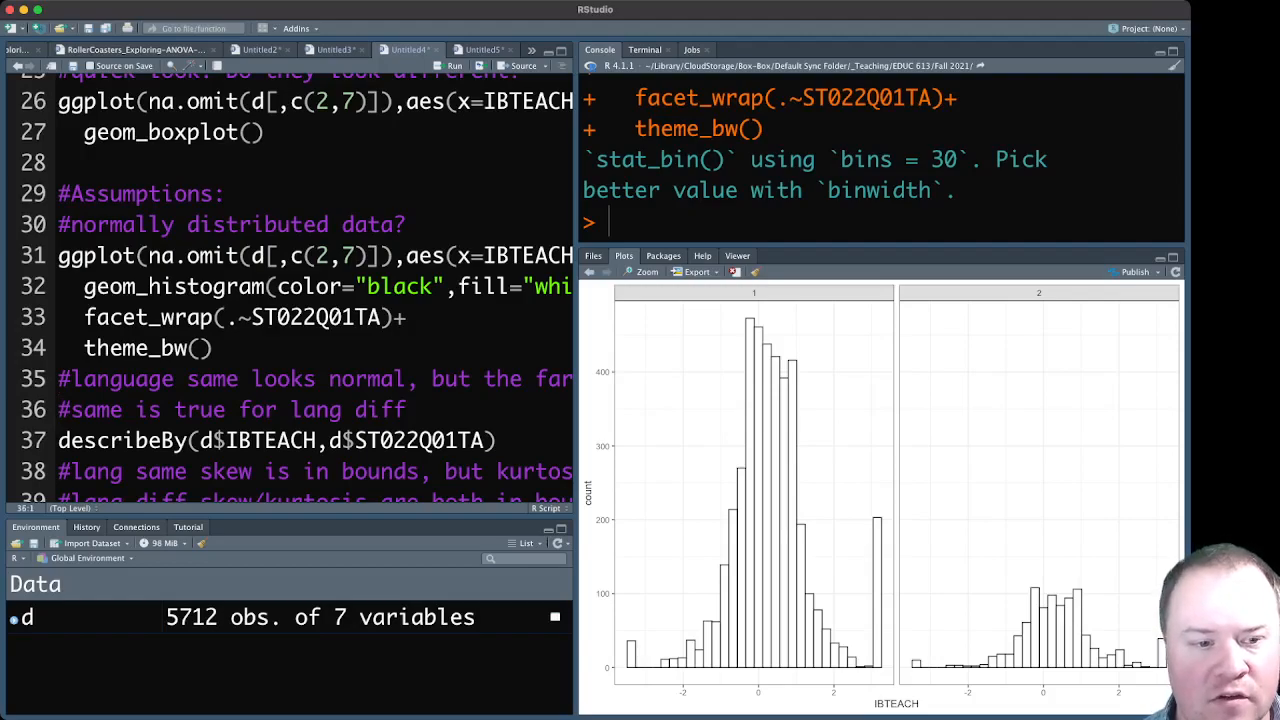
# - Review the describeBy output for IBTEACH per group, noting the skew and kurtosis values
pyautogui.doubleClick(120, 440)
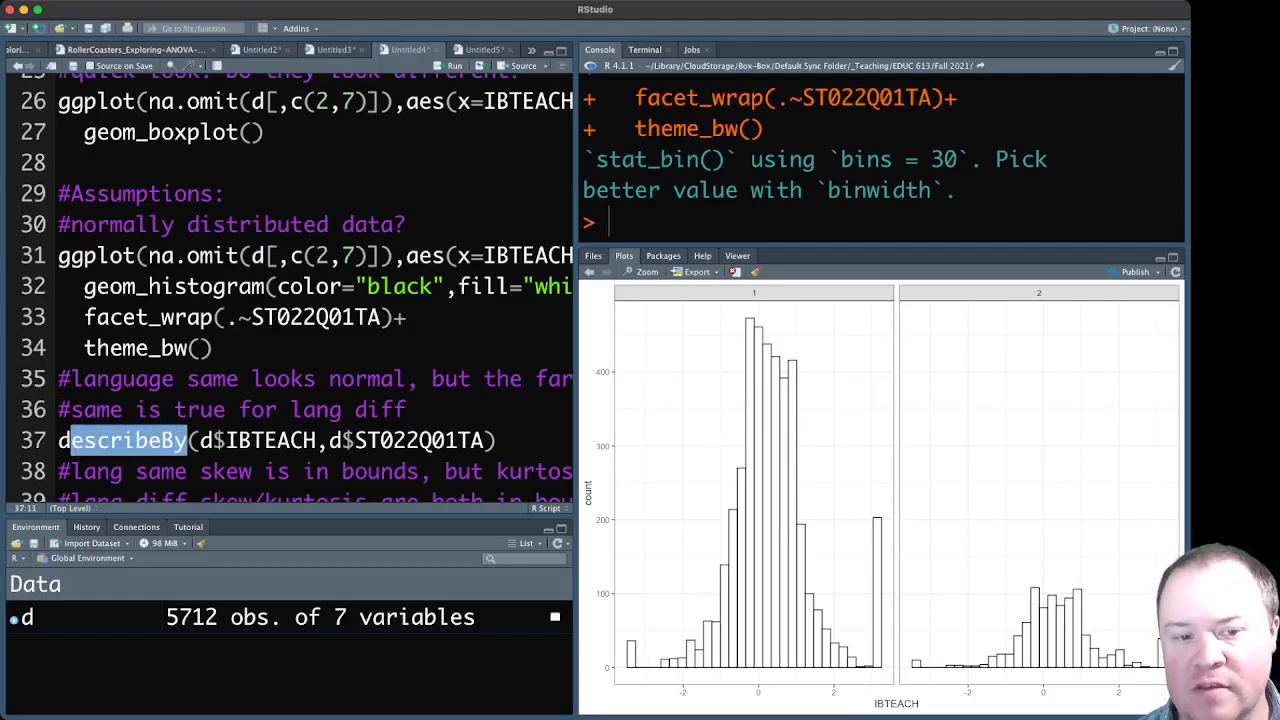
pyautogui.doubleClick(270, 440)
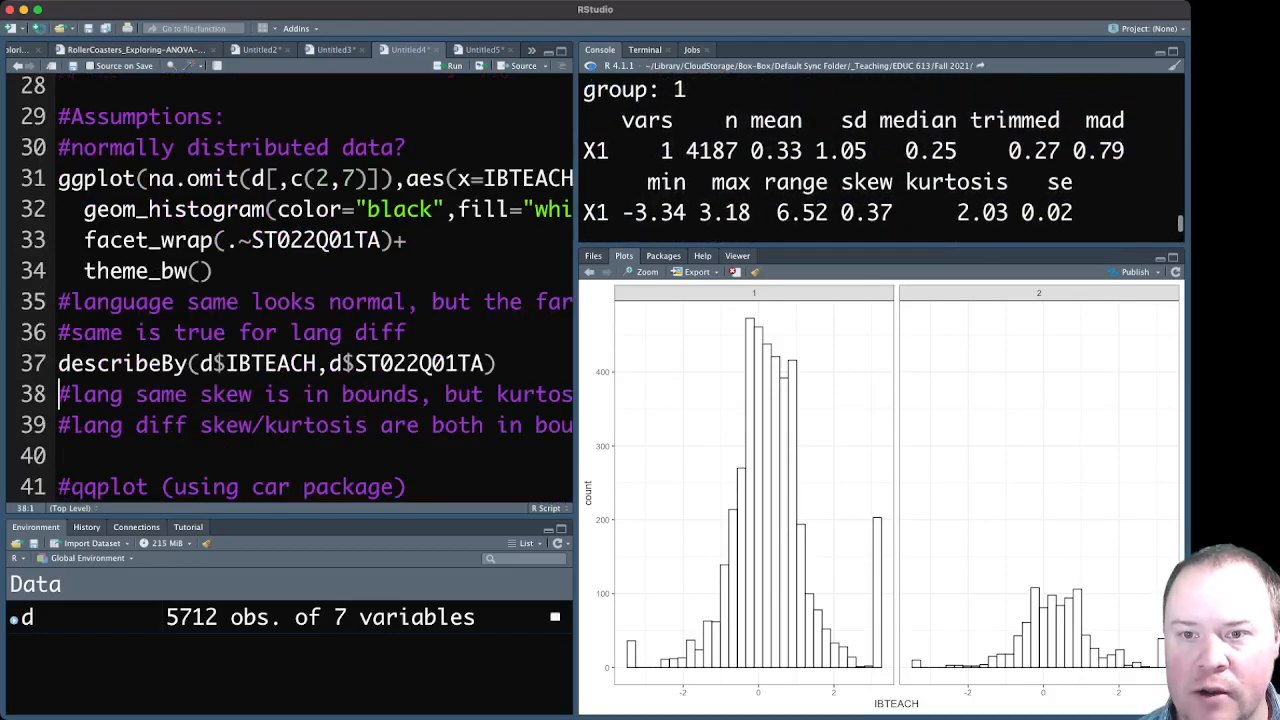
pyautogui.doubleClick(776, 150)
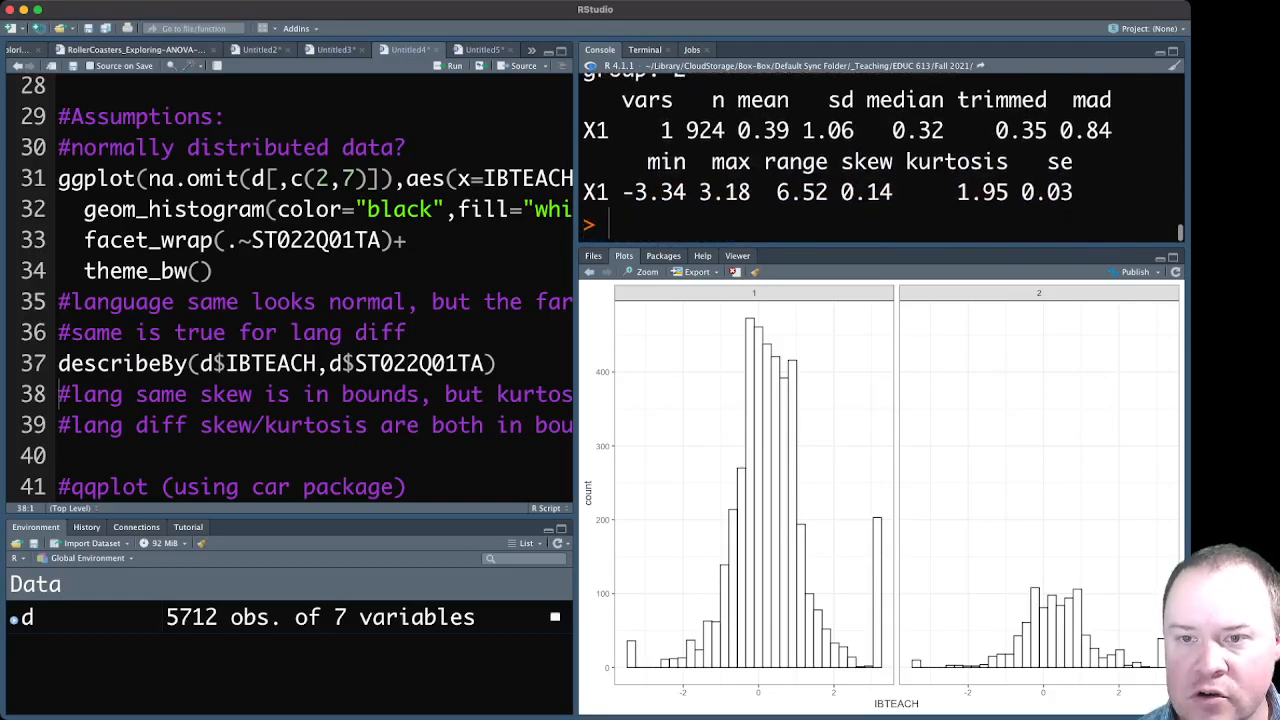
pyautogui.doubleClick(764, 128)
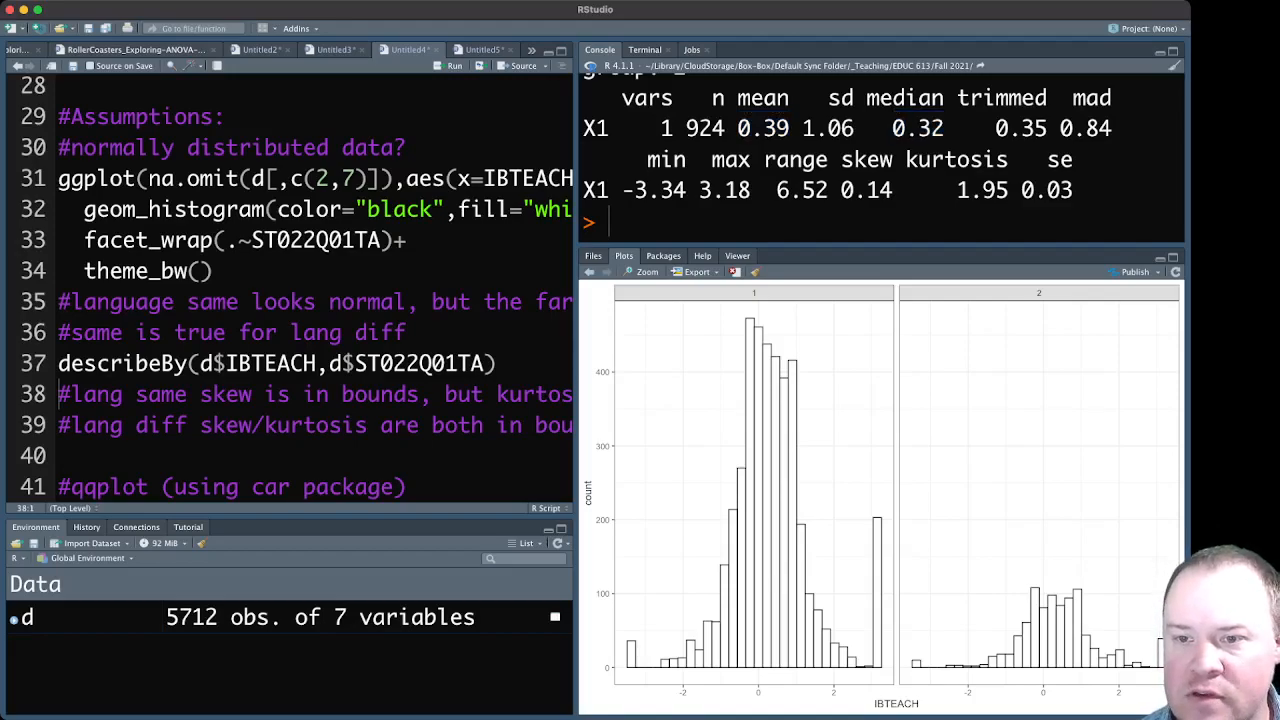
pyautogui.doubleClick(866, 188)
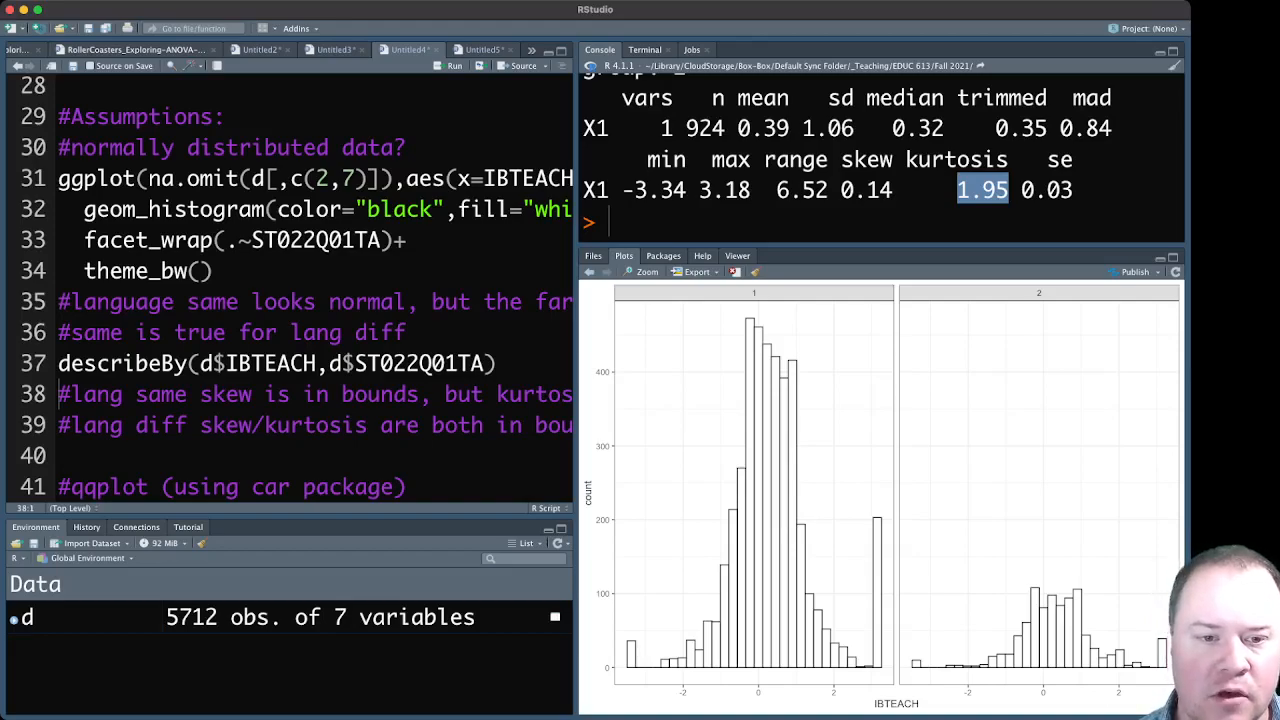
# - Add qqPlot(d$IBTEACH~d$ST022Q01TA) under the qqplot comment in the script
pyautogui.write('qqPlot(d$IBTEACH~d$ST022Q01TA)')
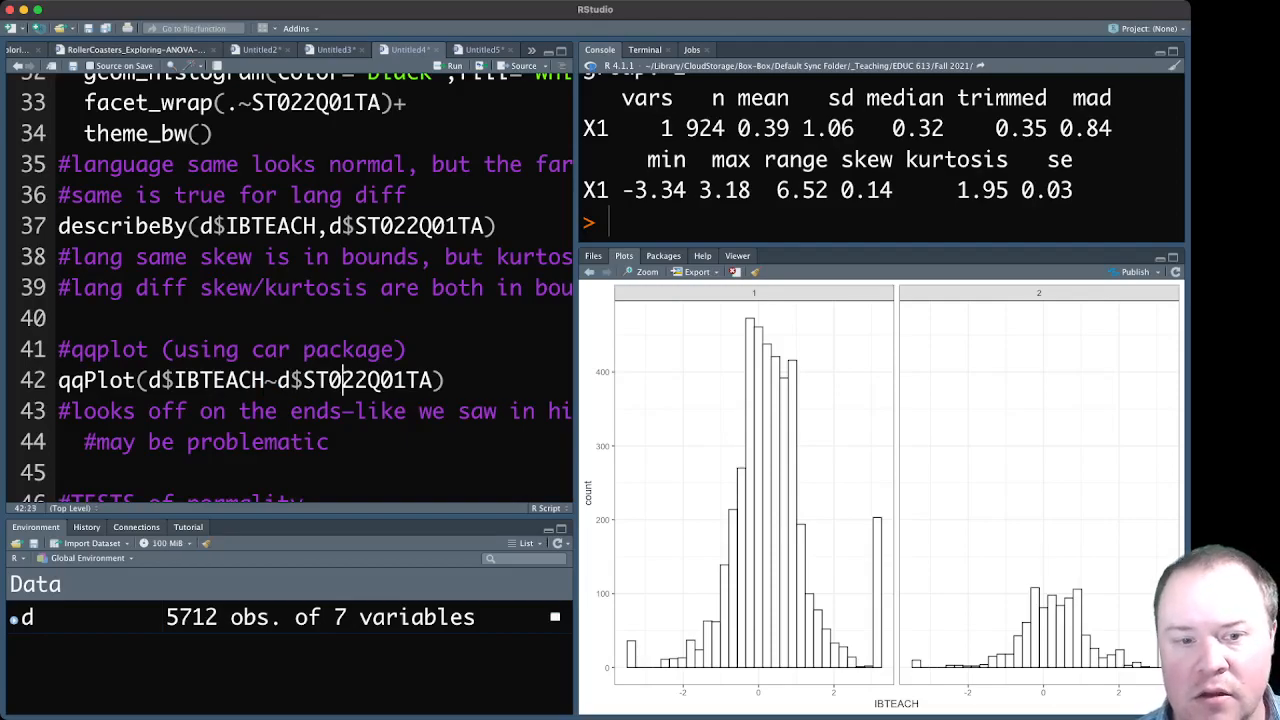
pyautogui.doubleClick(368, 380)
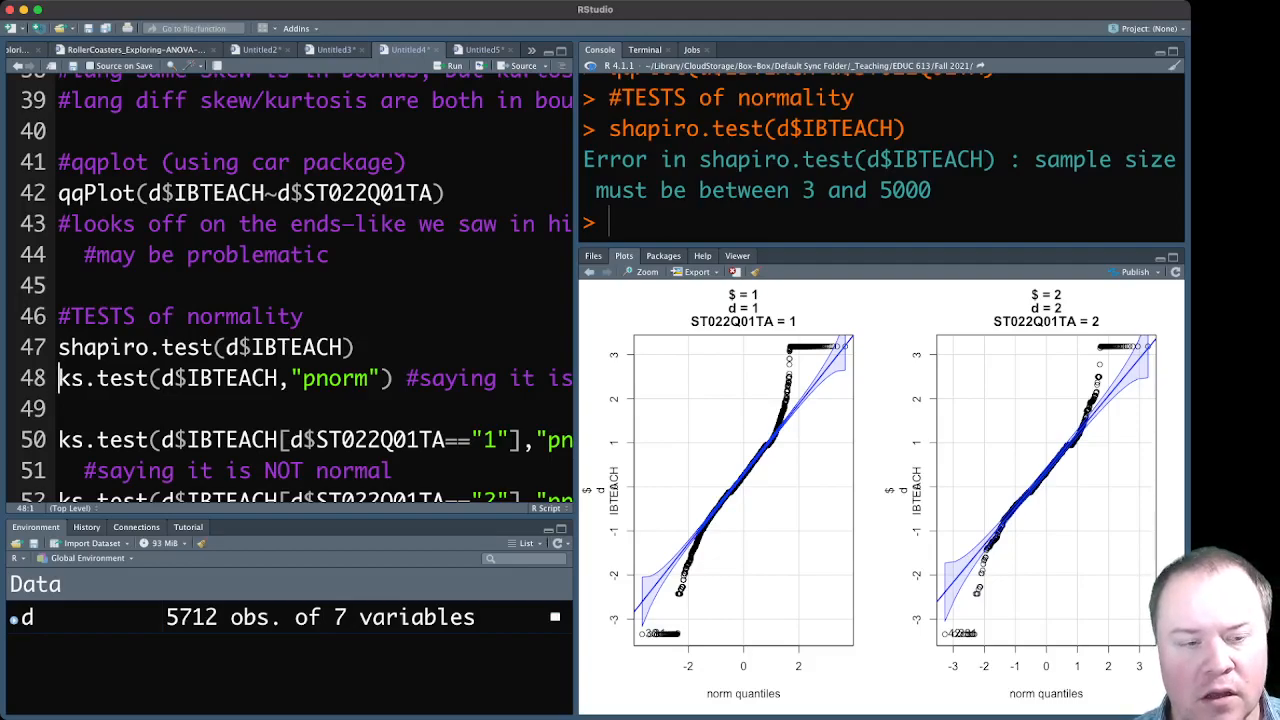
# - Run ks.test(d$IBTEACH,"pnorm") and mark the result D = 0.16337, p-value < 2.2e-16
pyautogui.click(348, 378)
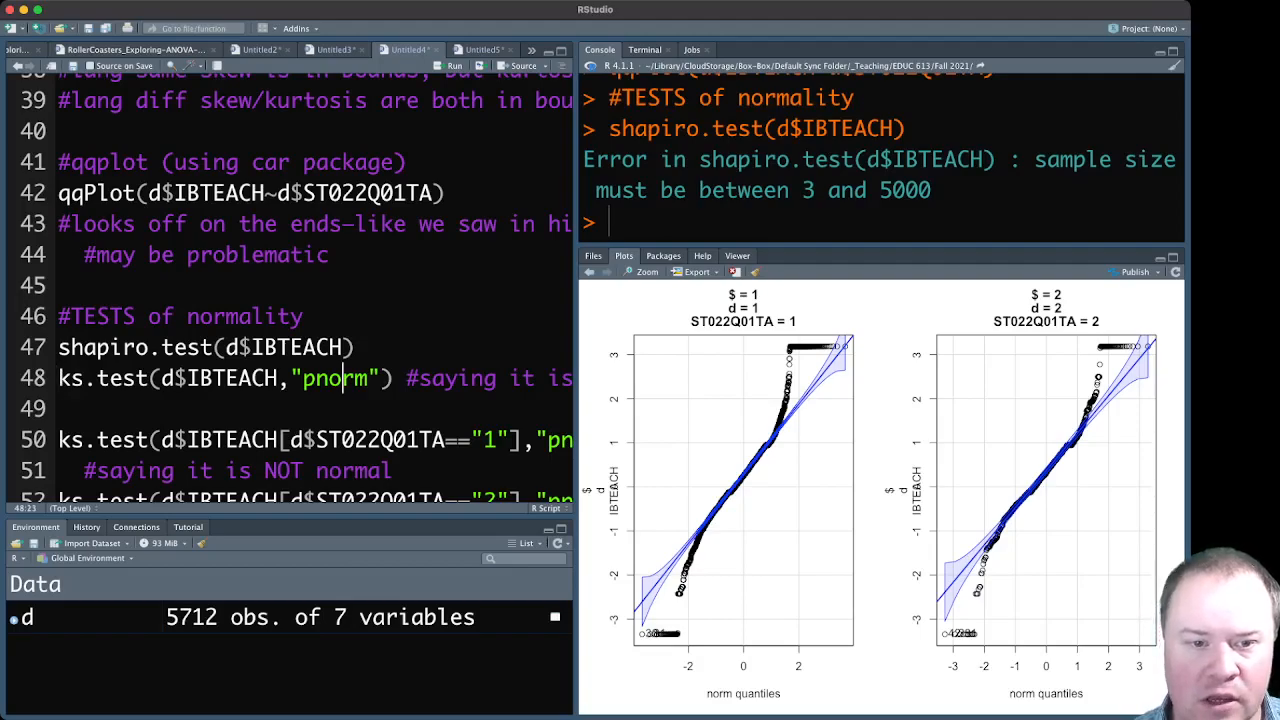
pyautogui.doubleClick(334, 378)
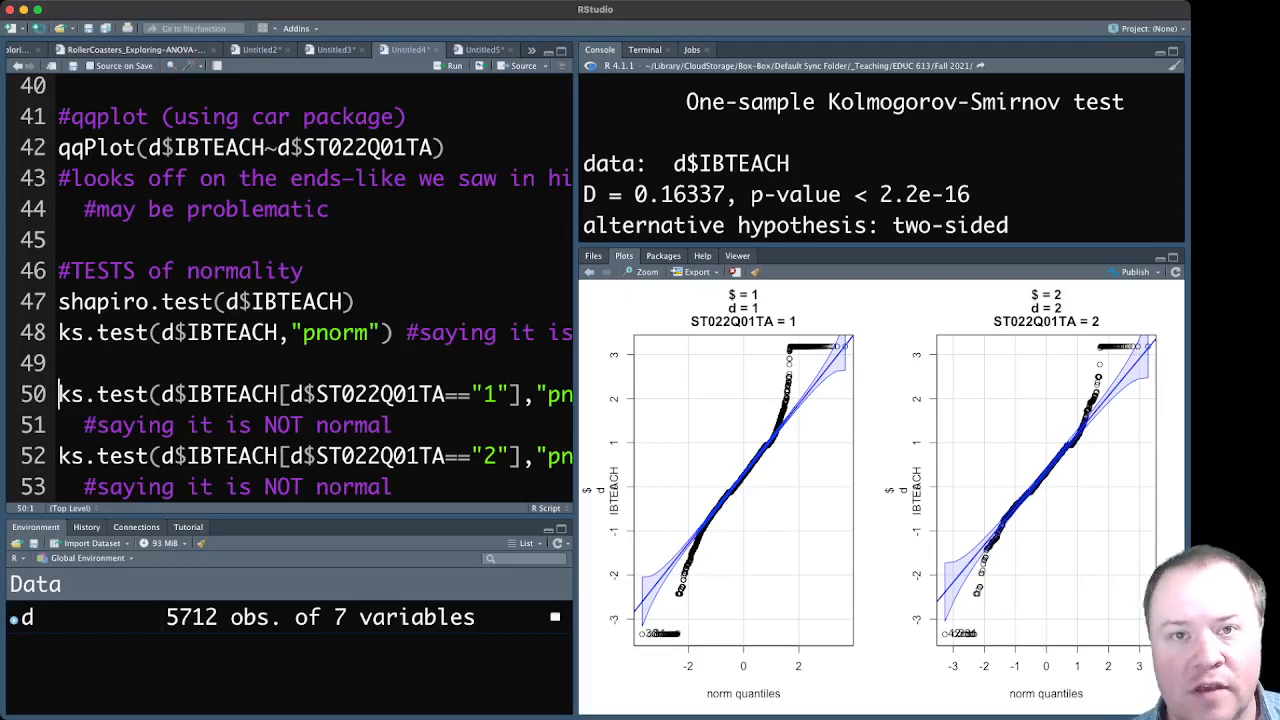
pyautogui.doubleClick(896, 194)
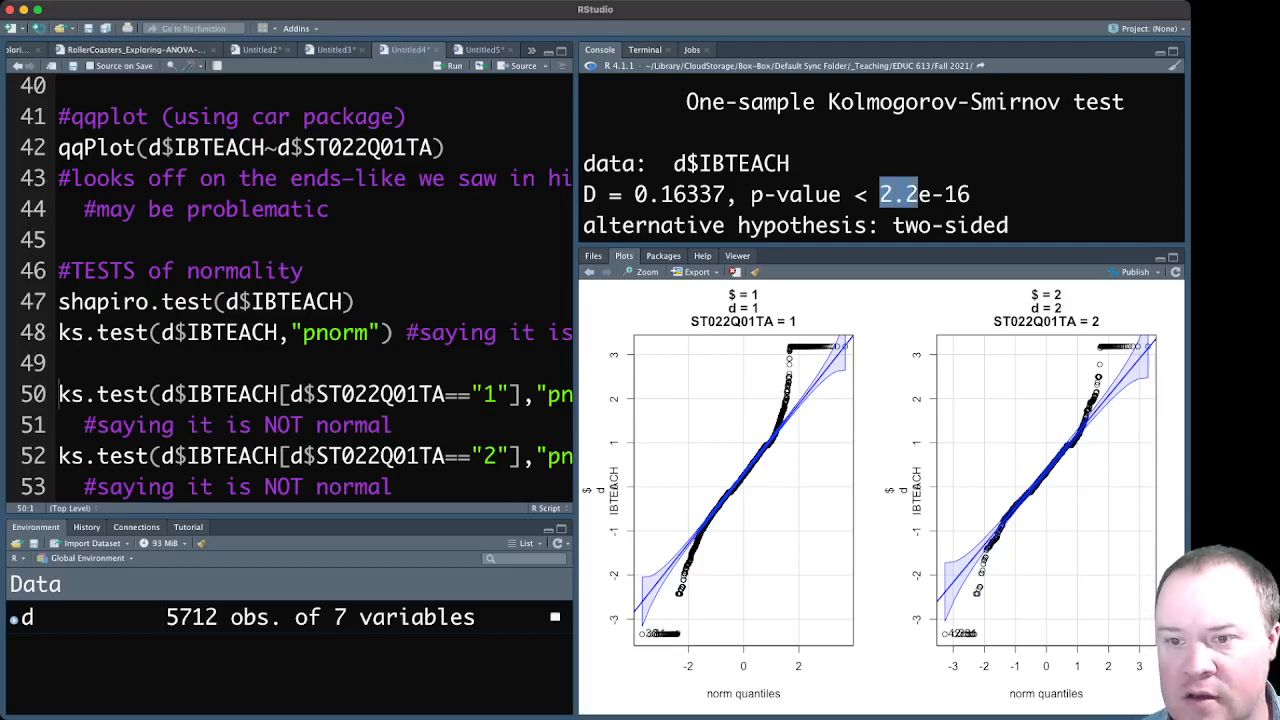
pyautogui.moveTo(880, 194); pyautogui.dragTo(968, 194)
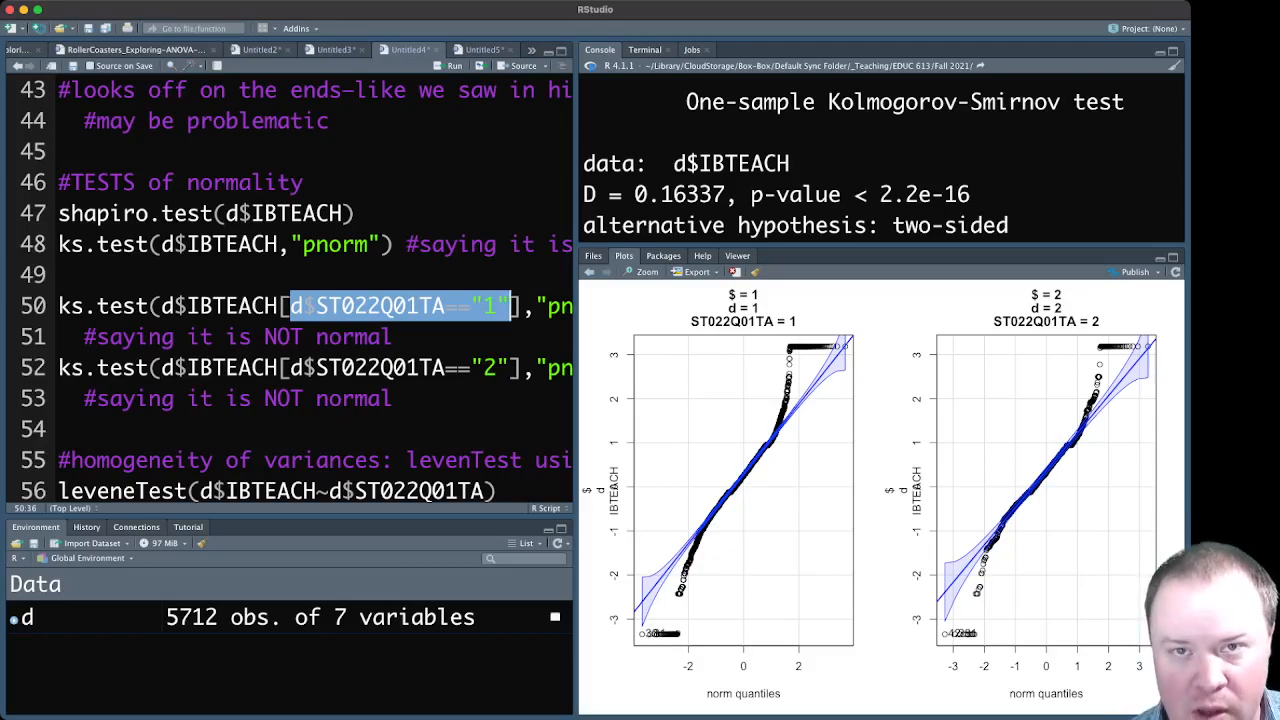
# - Run the ks.test lines for ST022Q01TA groups 1 and 2, reading D = 0.16067 and 0.18106, both p < 2.2e-16
pyautogui.click(510, 306)
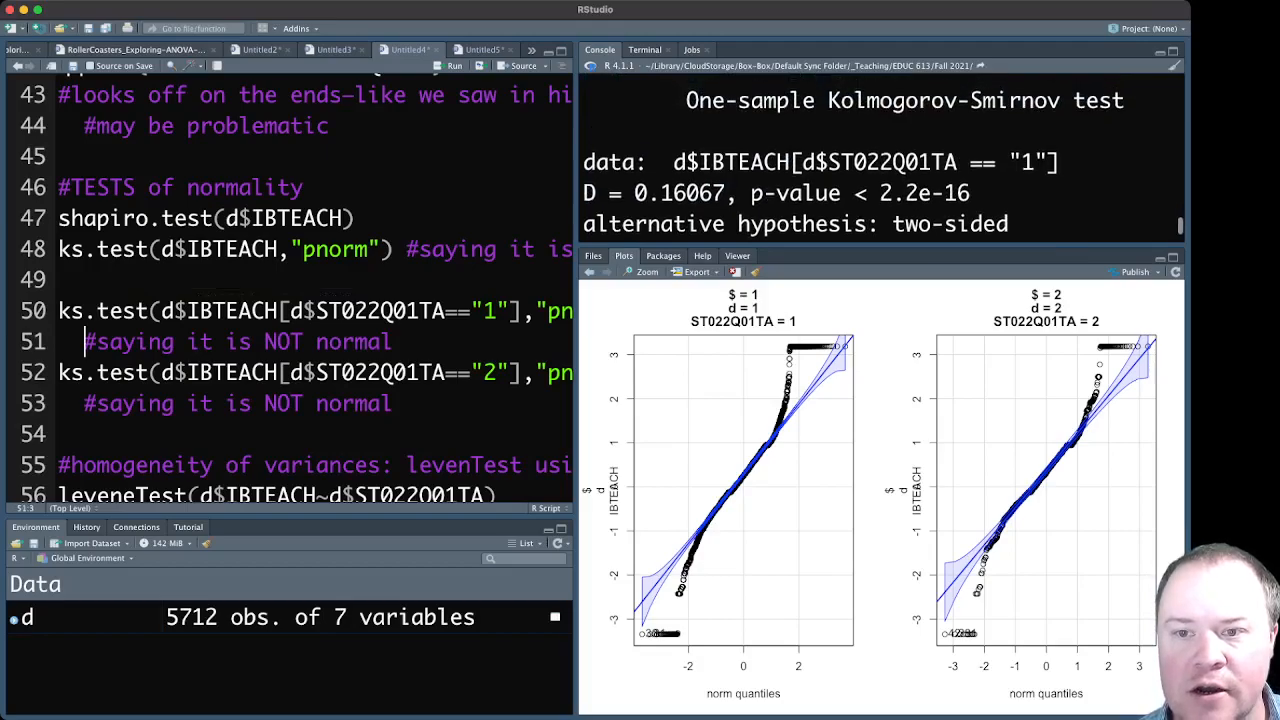
pyautogui.moveTo(856, 192); pyautogui.dragTo(968, 192)
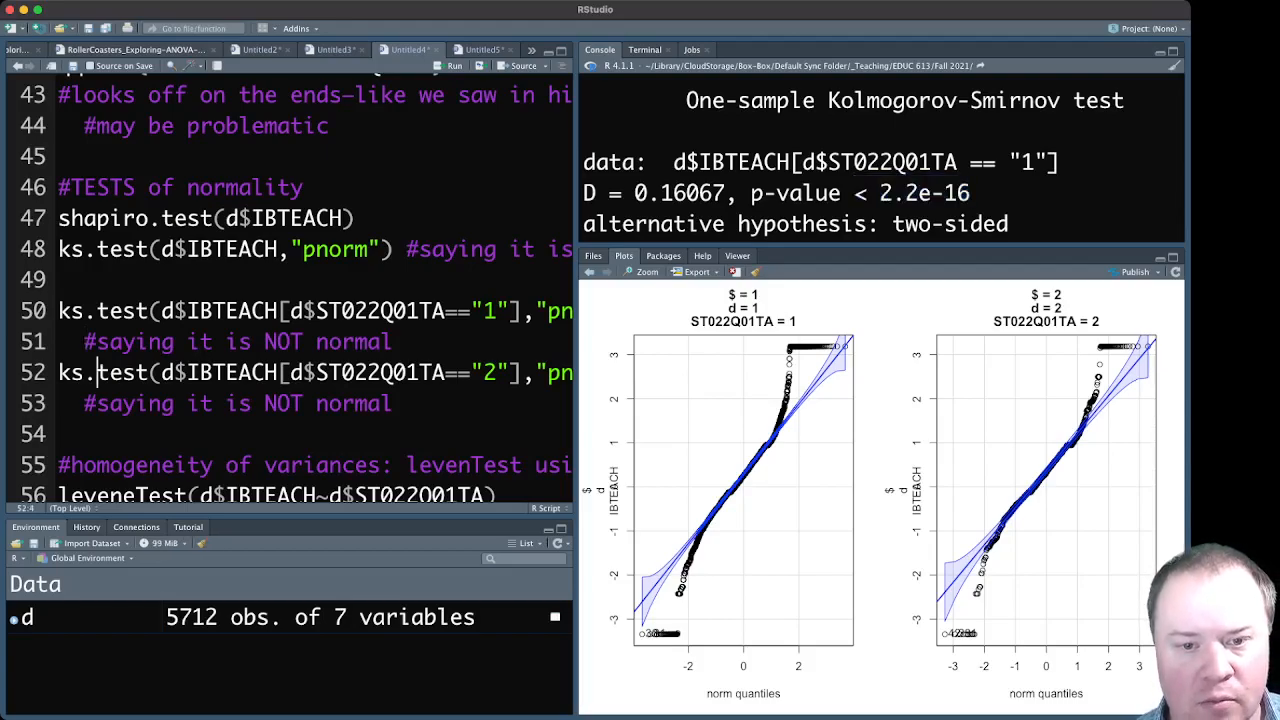
pyautogui.click(510, 374)
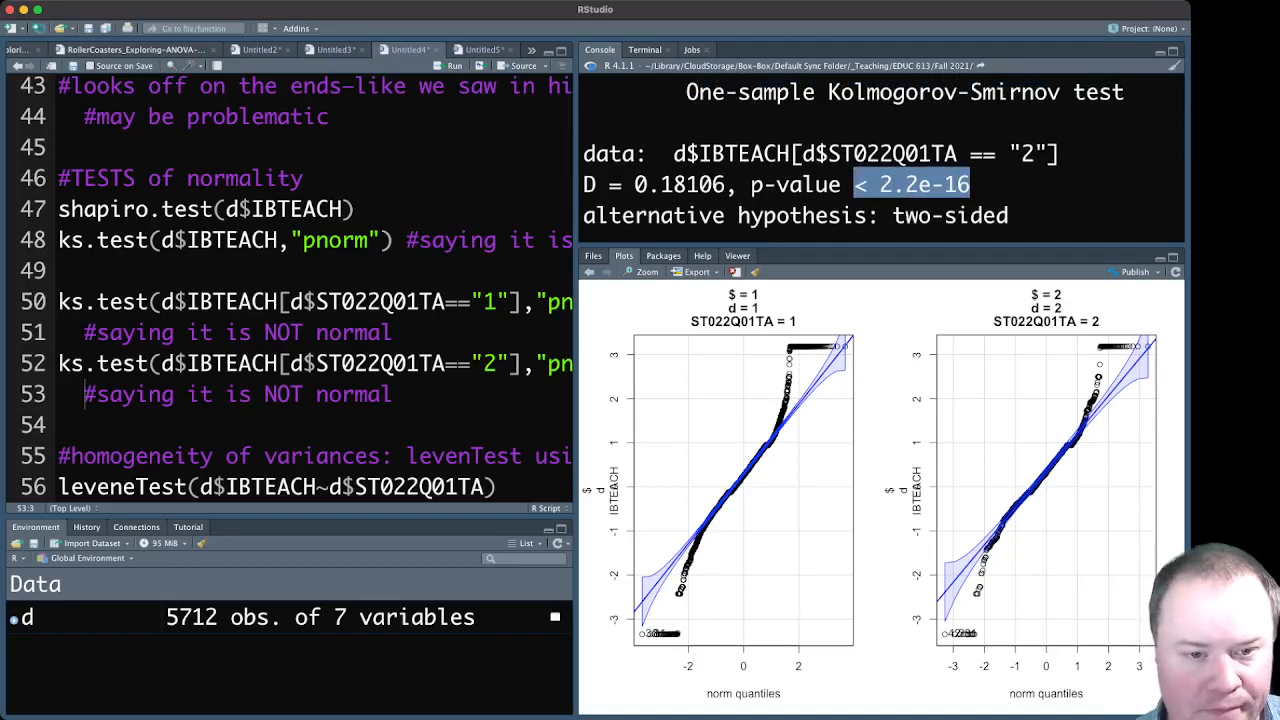
pyautogui.scroll(-3)
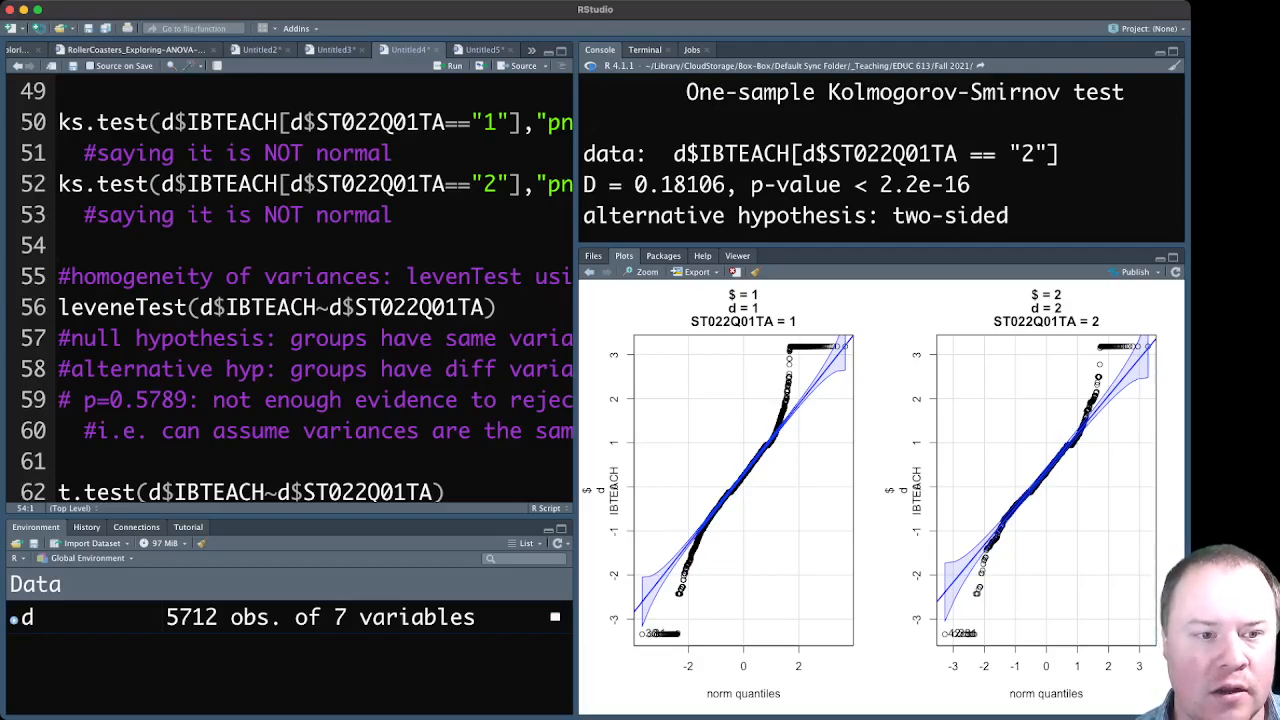
# - Run leveneTest(d$IBTEACH~d$ST022Q01TA) and read F = 0.3081, p = 0.5789
pyautogui.doubleClick(120, 308)
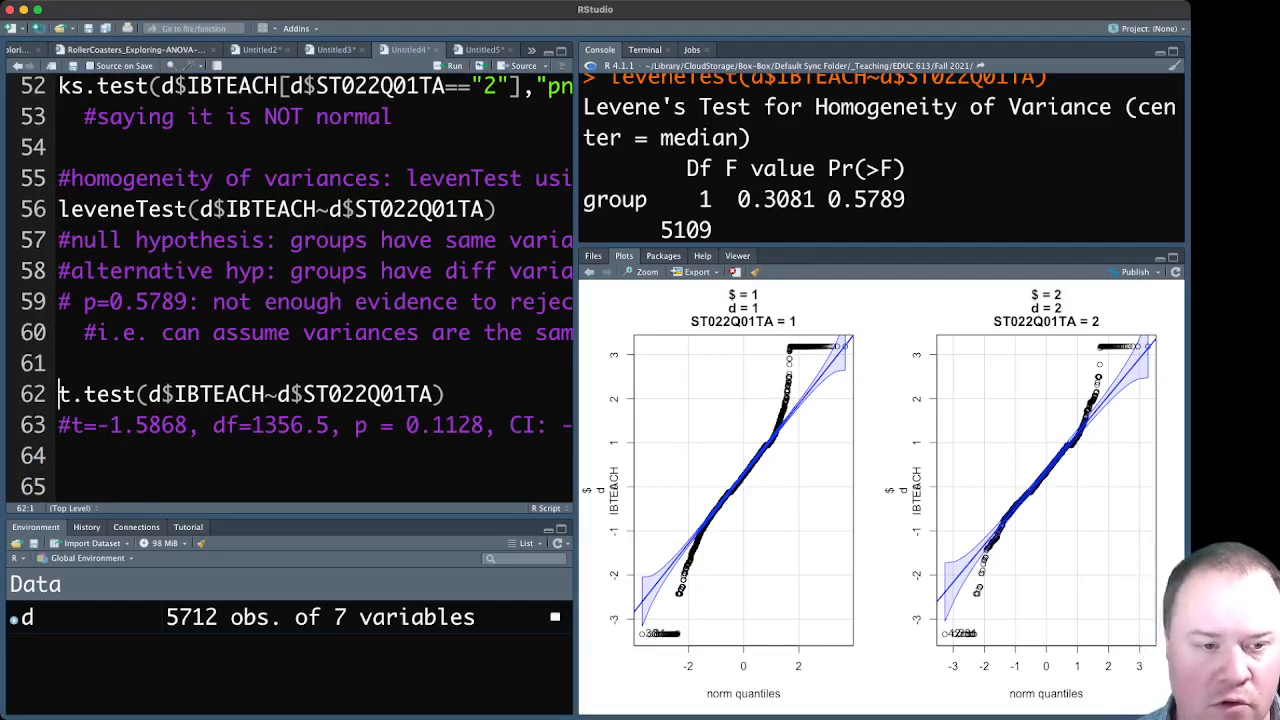
pyautogui.doubleClick(96, 392)
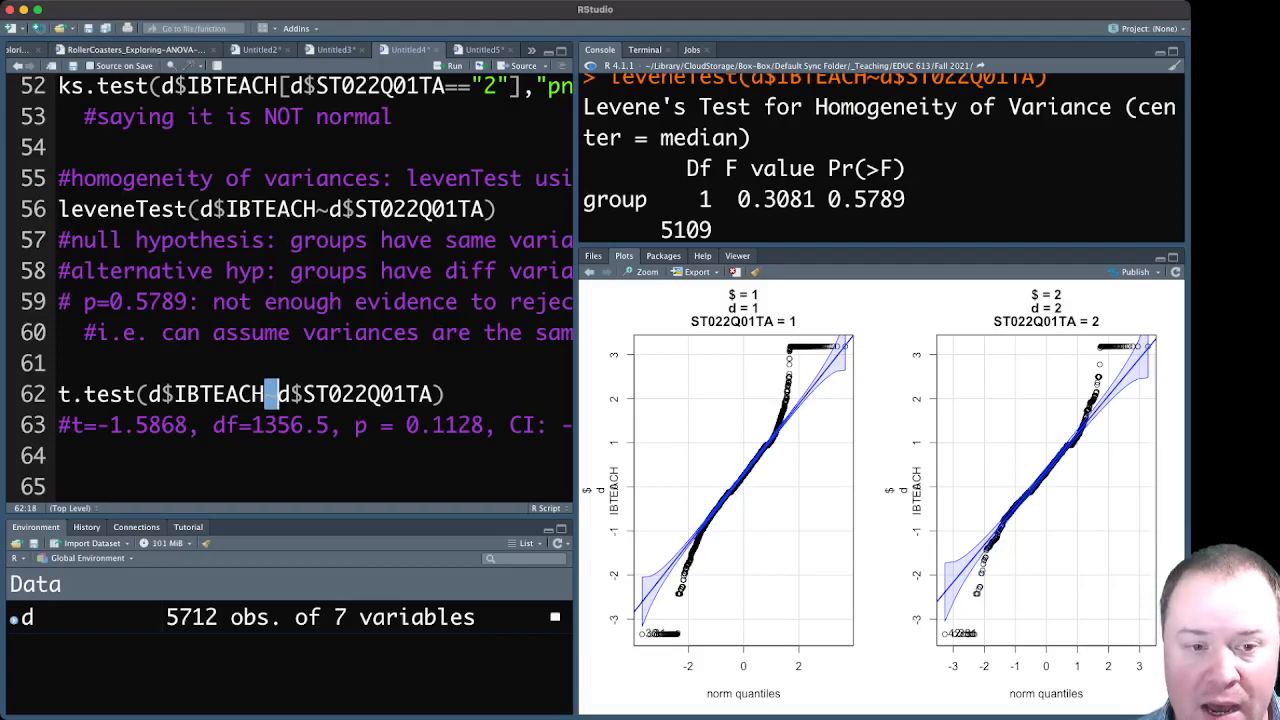
# - Run t.test(d$IBTEACH~d$ST022Q01TA), giving t = -1.5868, df = 1356.5, p = 0.1128
pyautogui.doubleClick(368, 394)
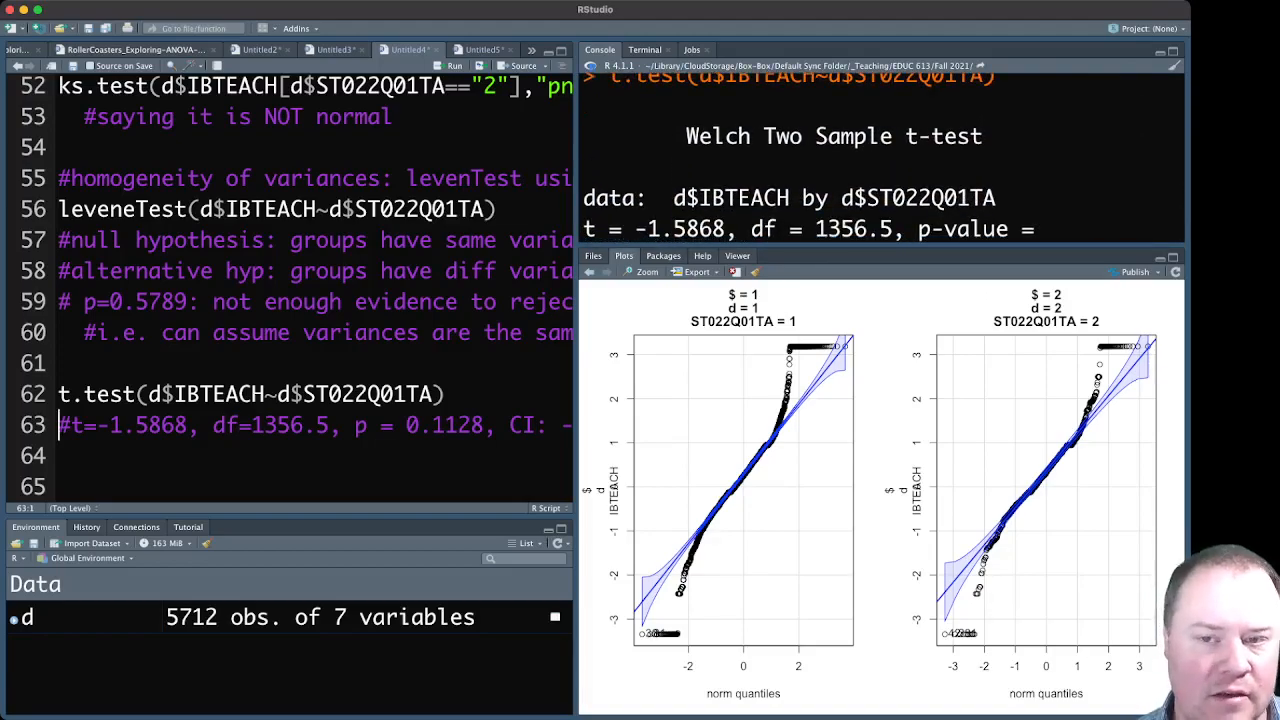
pyautogui.scroll(-3)
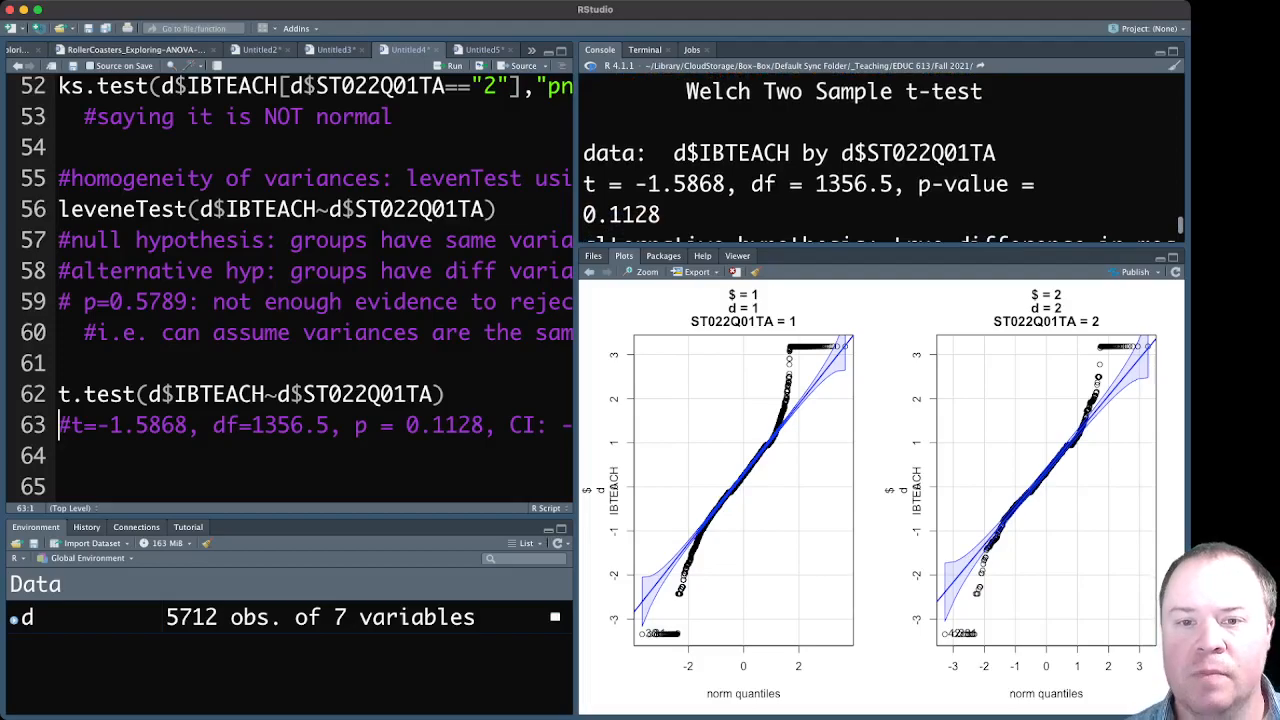